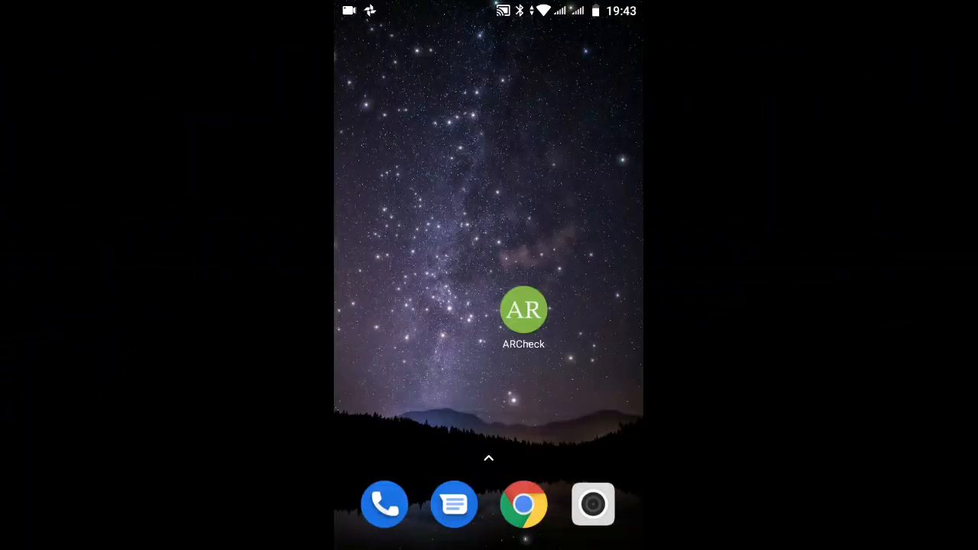
# Launch ARCheck from the home screen and run its CHECK NOW support test
pyautogui.click(523, 309)
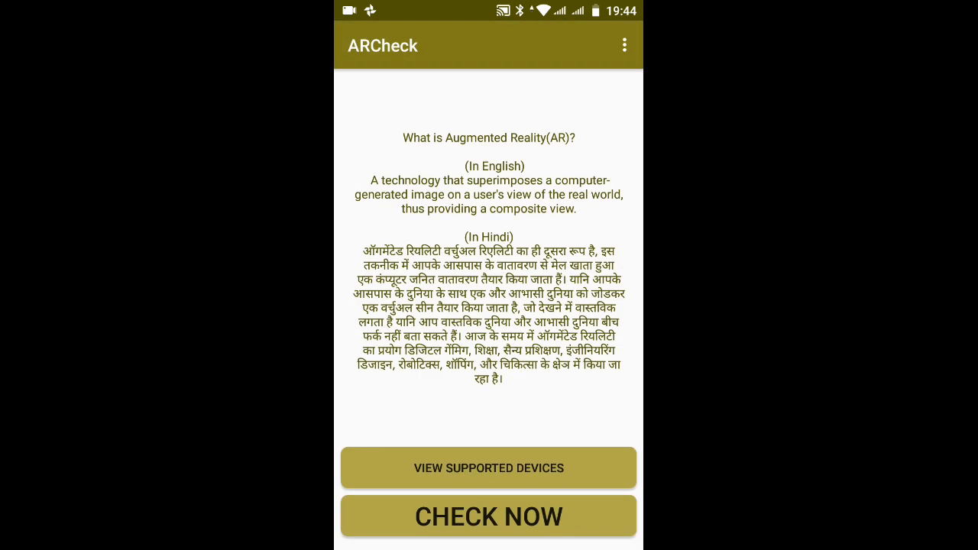
pyautogui.click(489, 517)
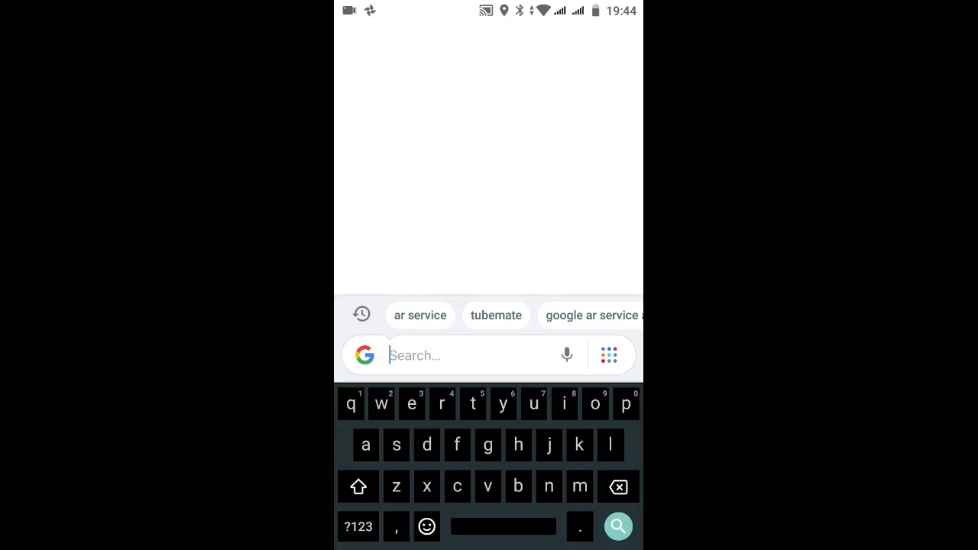
# Search Google for 'google ar service apk mirror' via the 'googl' suggestion
pyautogui.write('googl')
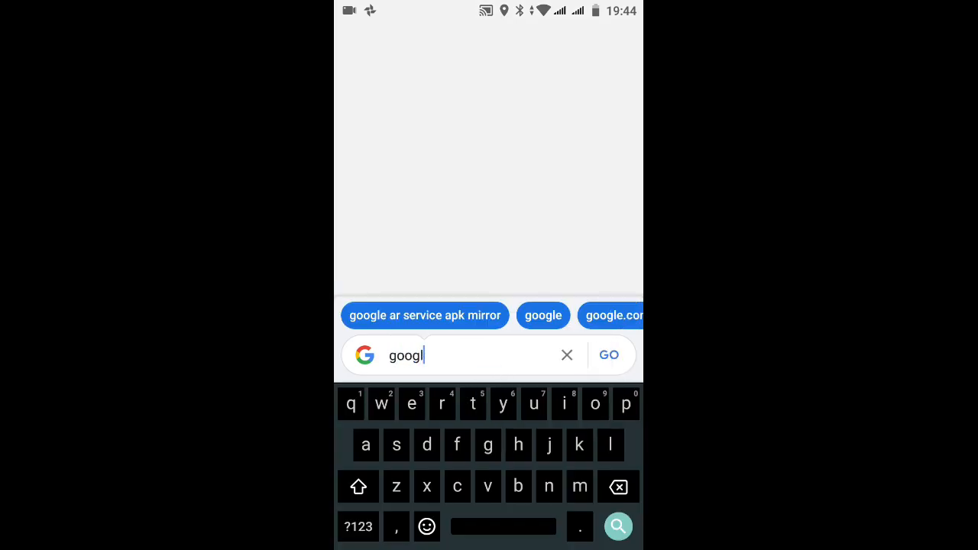
pyautogui.click(425, 314)
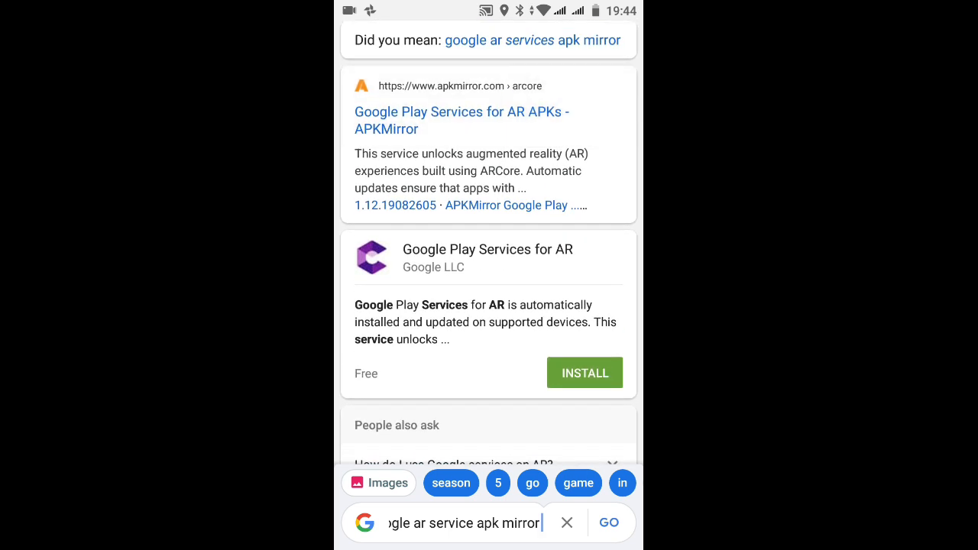
# Reach APKMirror's Google Play Services for AR 1.18.20060303 release from All versions
pyautogui.click(462, 119)
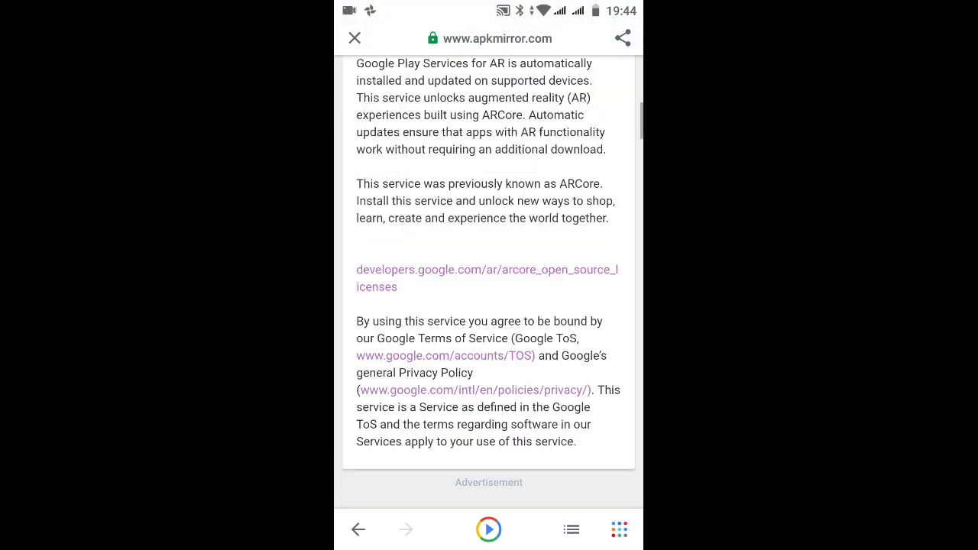
pyautogui.scroll(-3)
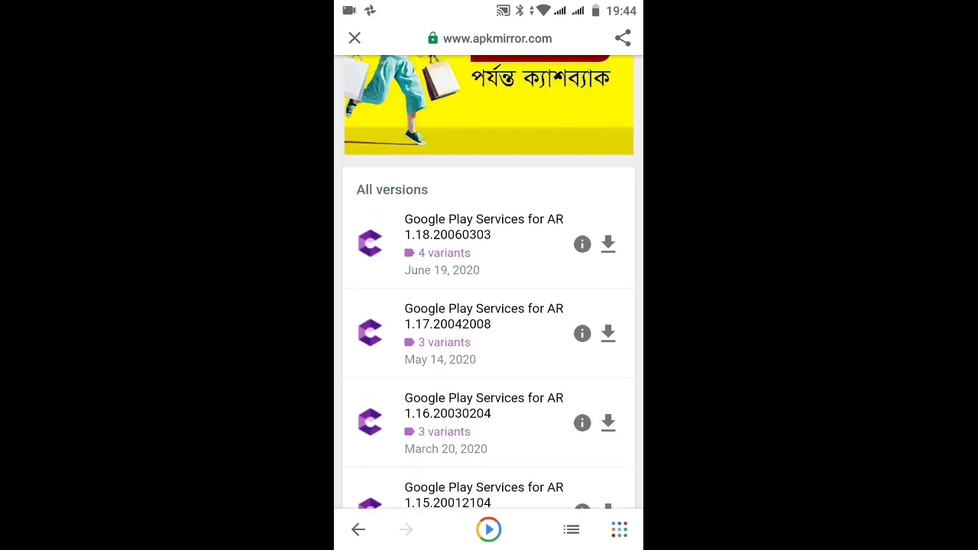
pyautogui.scroll(-3)
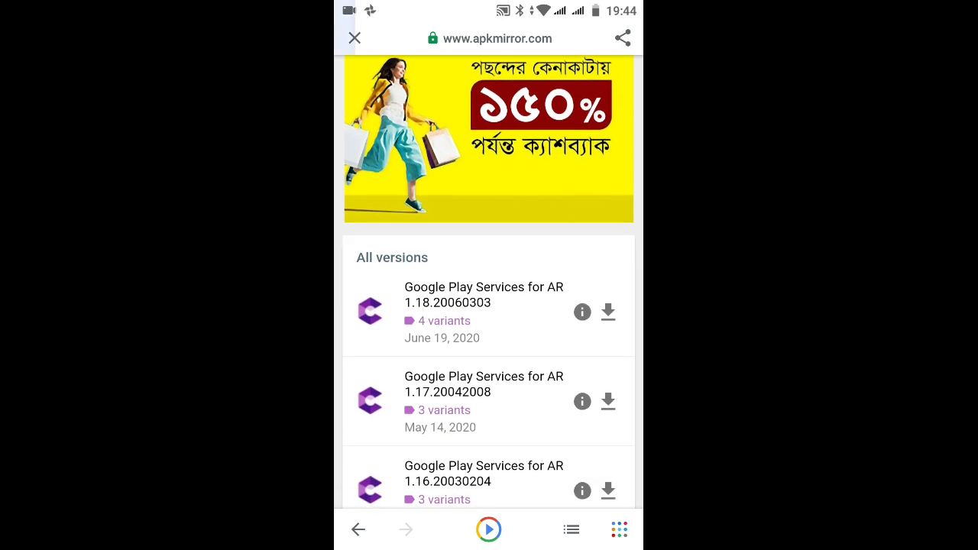
pyautogui.click(608, 312)
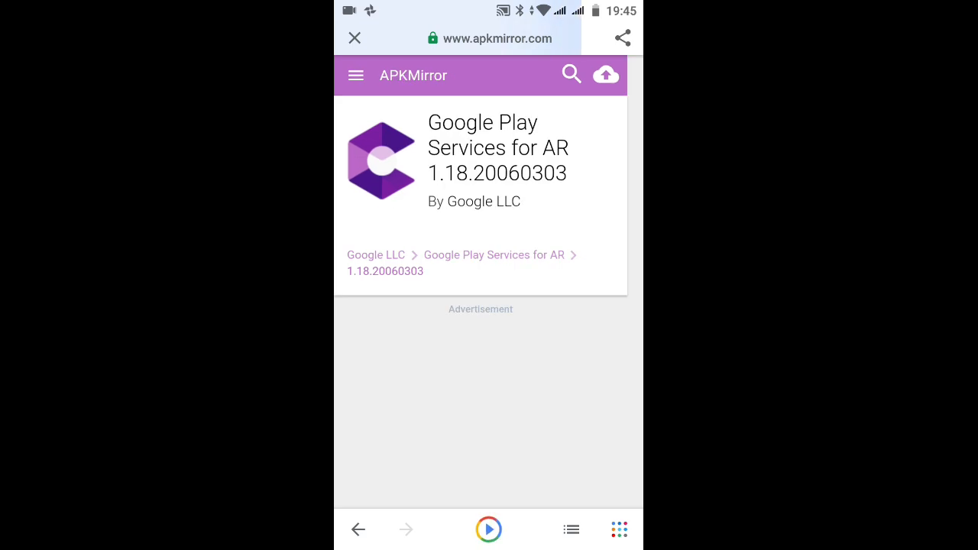
# Scroll through the armeabi-v7a variant 200603033 (20.36 MB) page down to its DOWNLOAD APK button
pyautogui.scroll(-3)
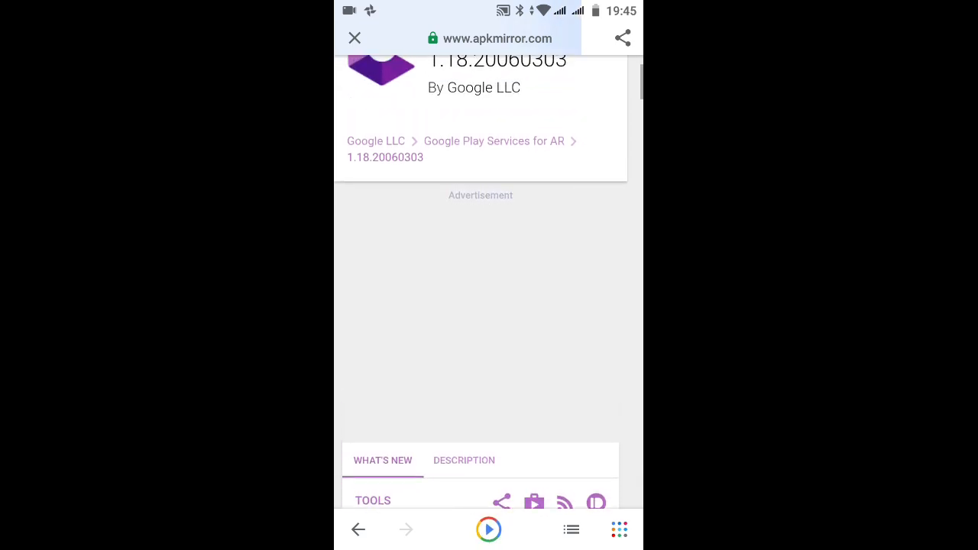
pyautogui.scroll(-3)
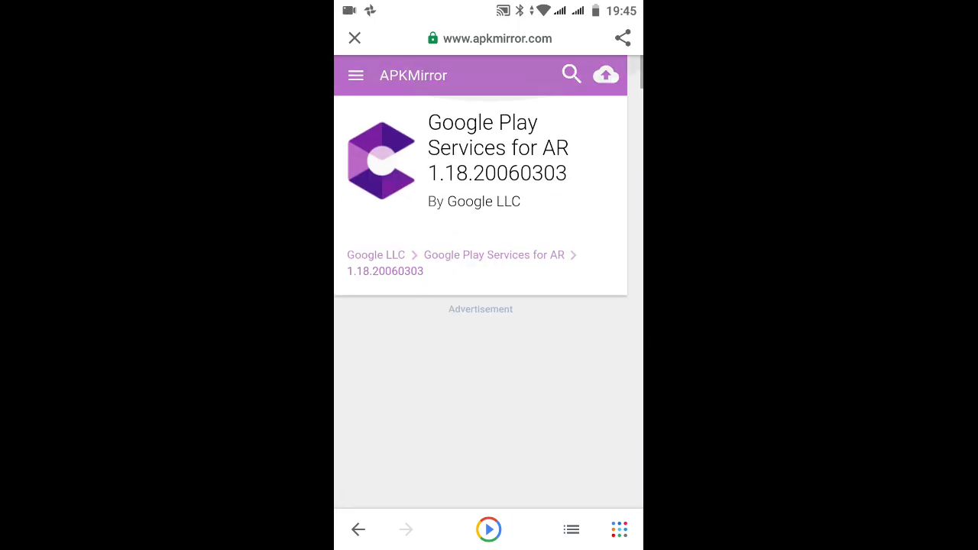
pyautogui.scroll(-3)
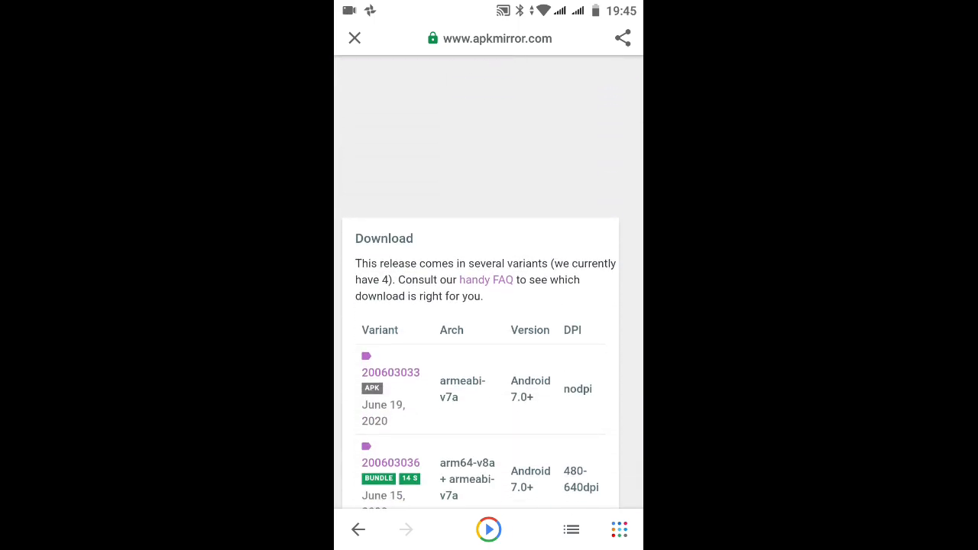
pyautogui.scroll(-3)
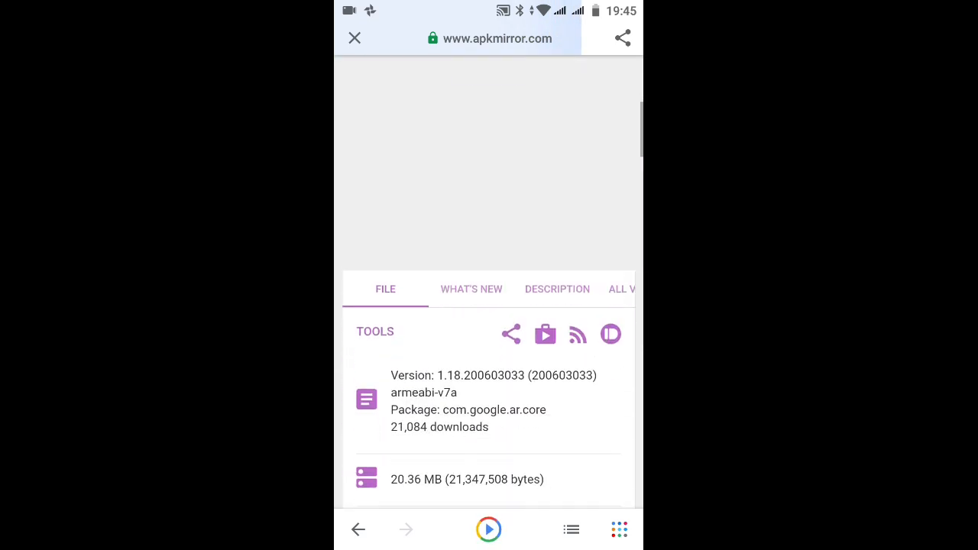
pyautogui.scroll(-3)
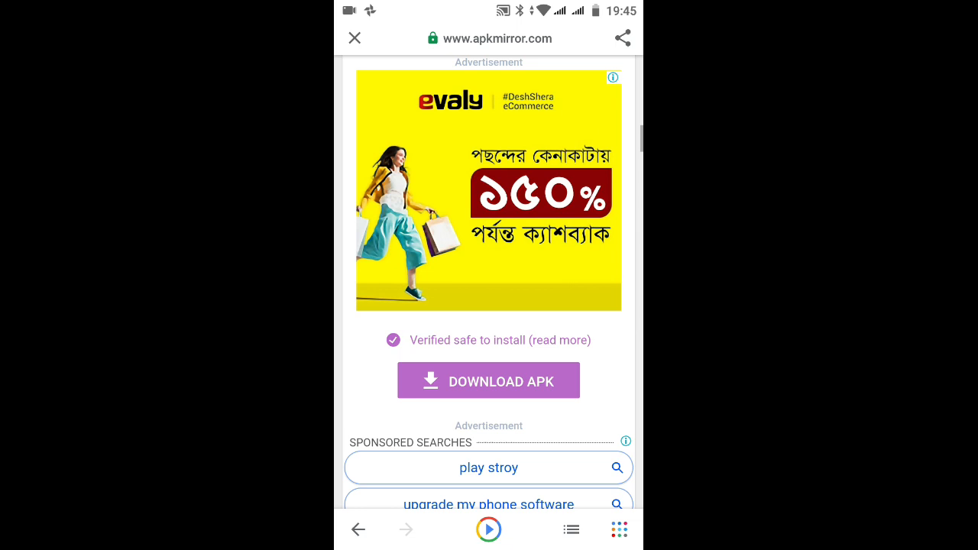
# Download the 1.18.200603033 APK and launch its install prompt from the downloaded file
pyautogui.click(487, 380)
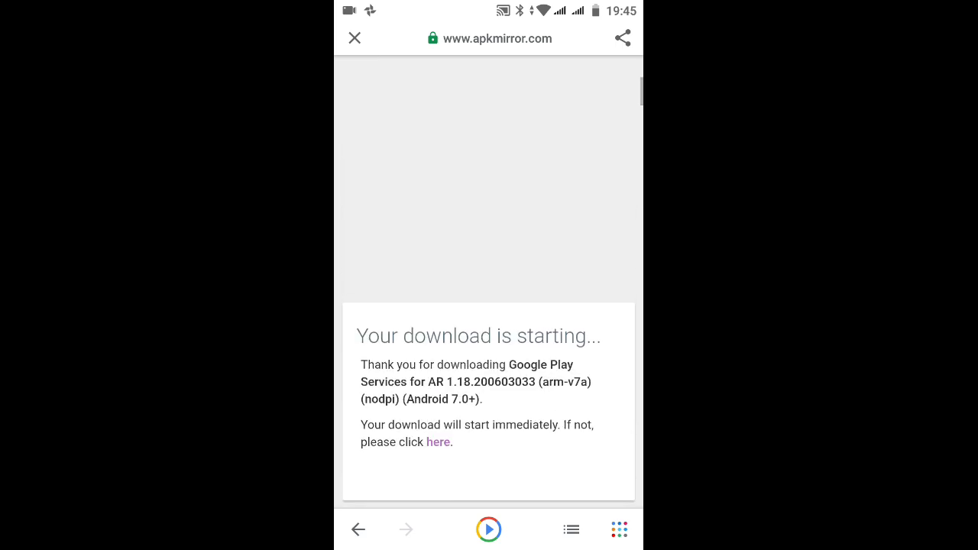
pyautogui.click(437, 442)
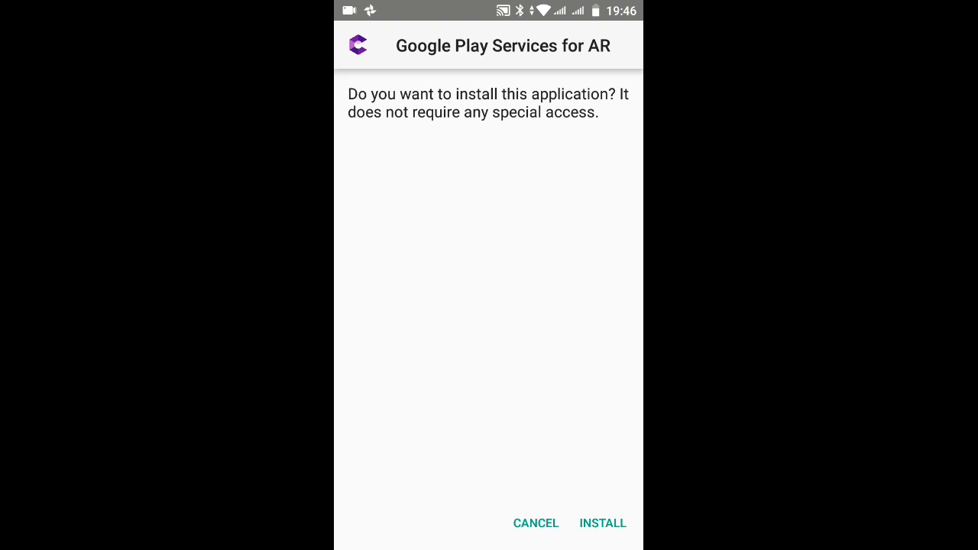
# Install Google Play Services for AR and close the installer once 'App installed' appears
pyautogui.click(602, 523)
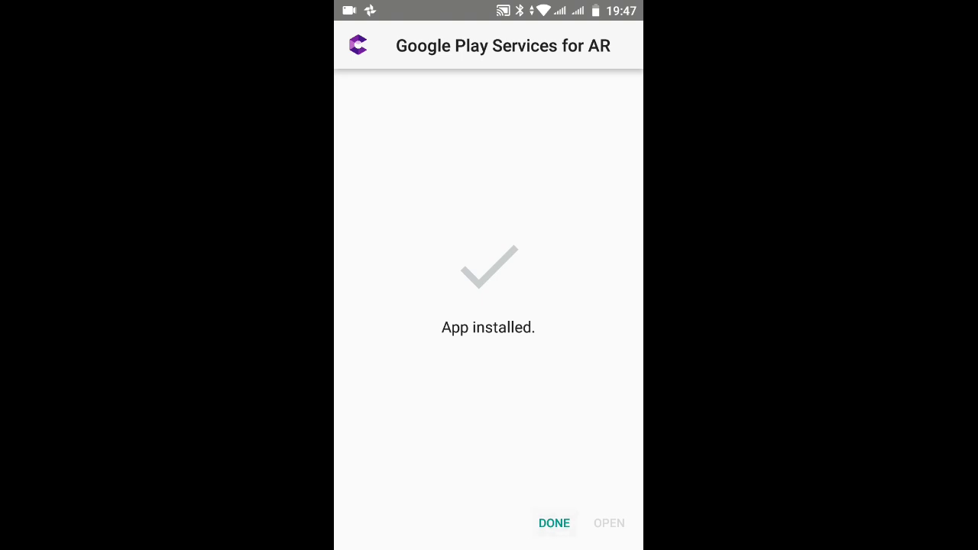
pyautogui.click(554, 523)
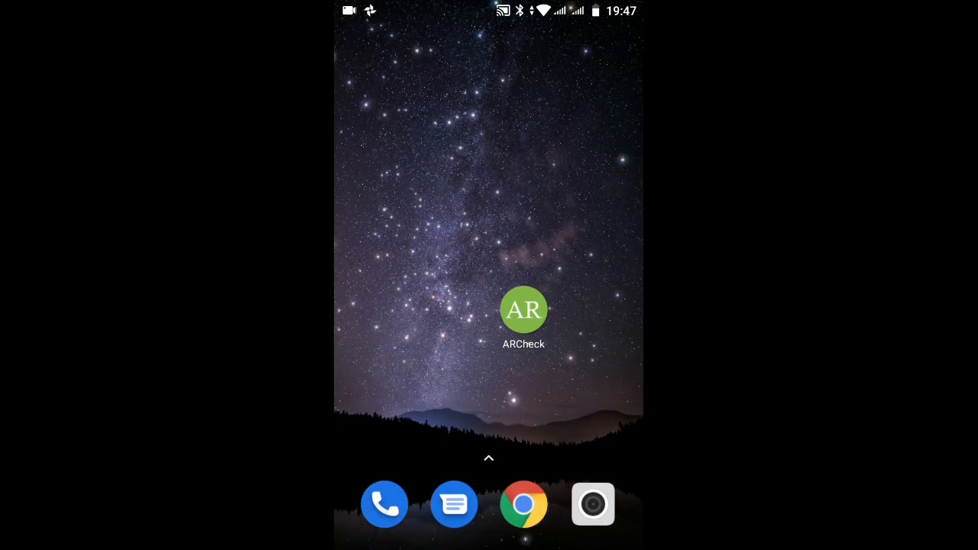
# Rerun ARCheck's CHECK NOW, see the phone reported Supported, and dismiss the result
pyautogui.moveTo(523, 309); pyautogui.dragTo(526, 232)
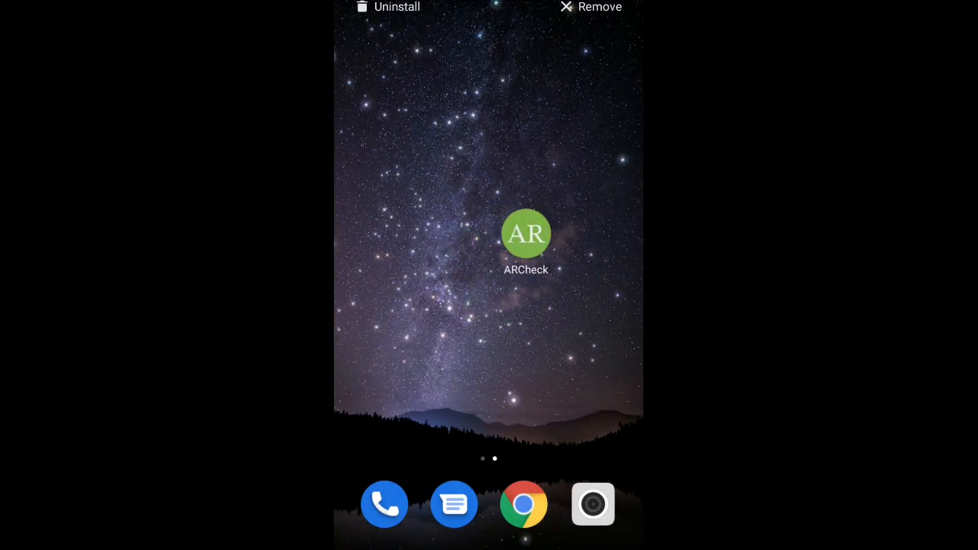
pyautogui.click(526, 233)
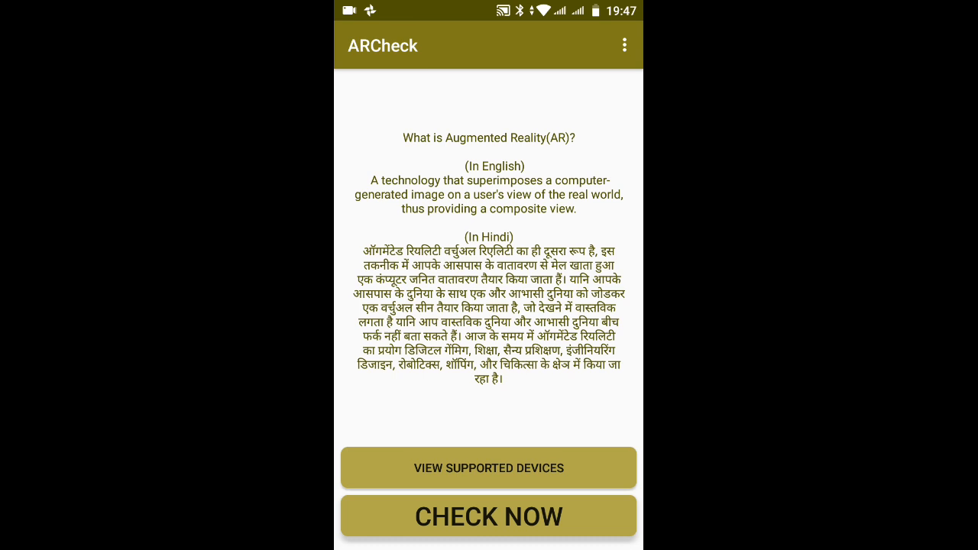
pyautogui.click(489, 517)
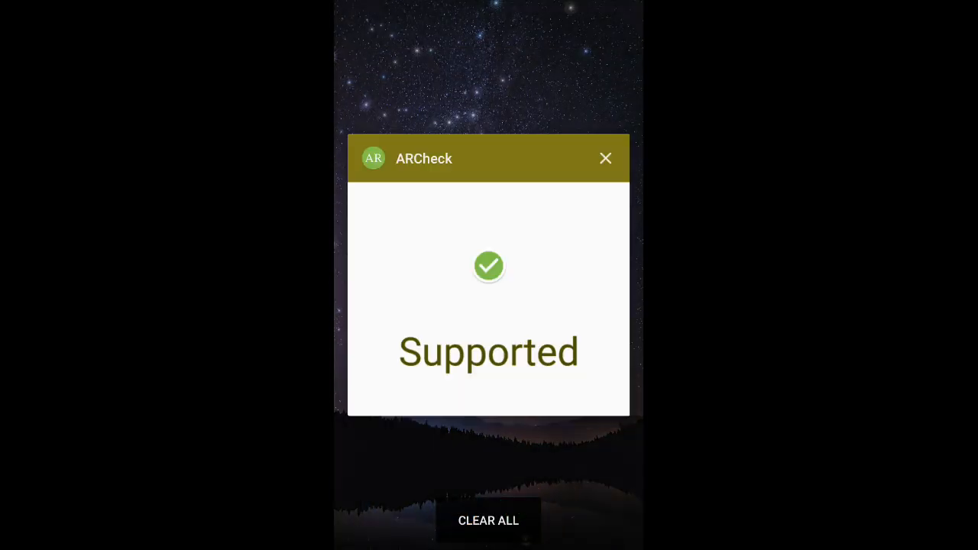
pyautogui.click(605, 158)
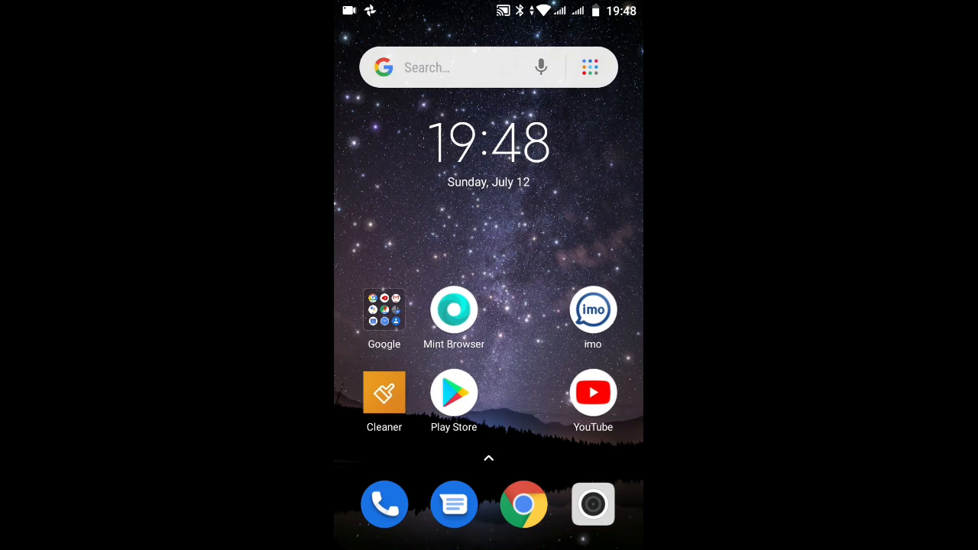
pyautogui.hscroll(-3)
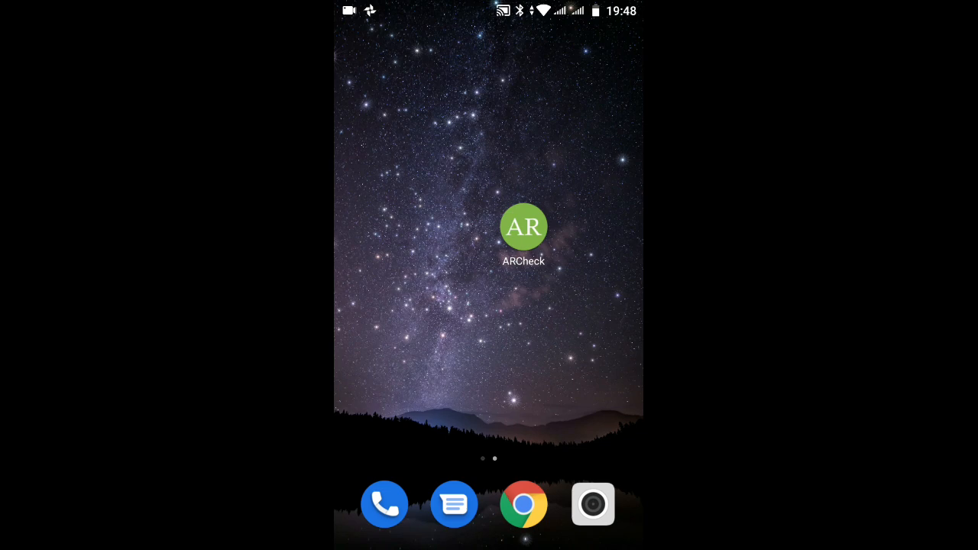